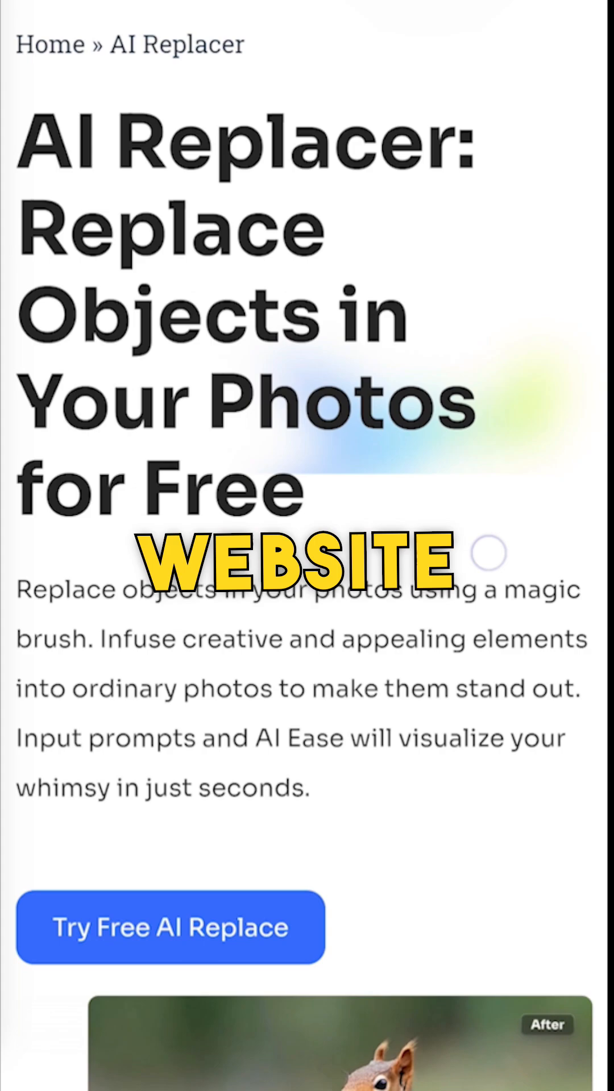
Step: Load the street photo with people into the free AI Replace editor
click(170, 928)
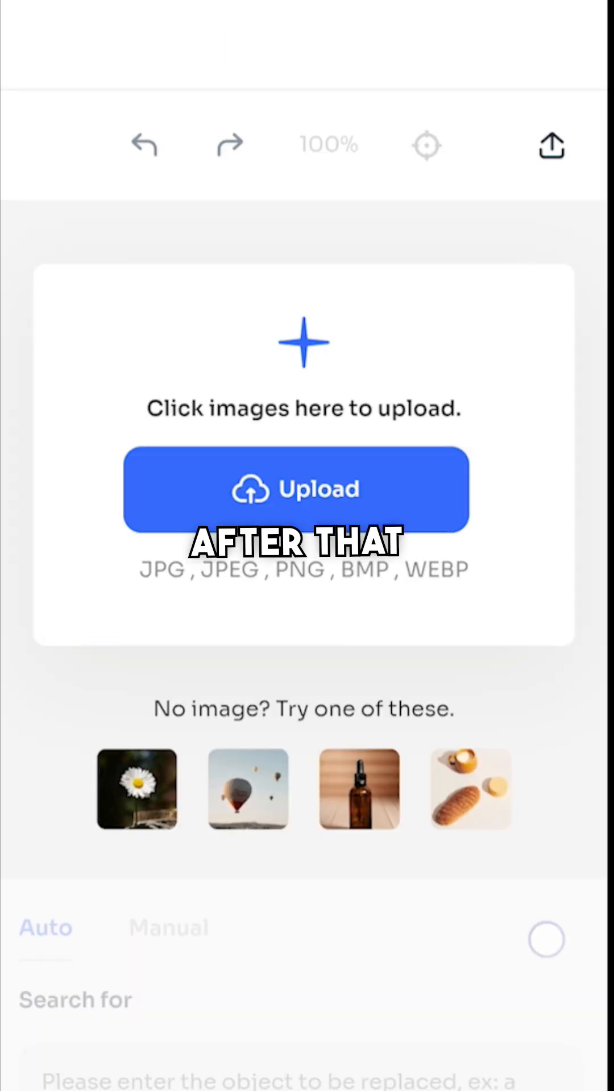
click(302, 488)
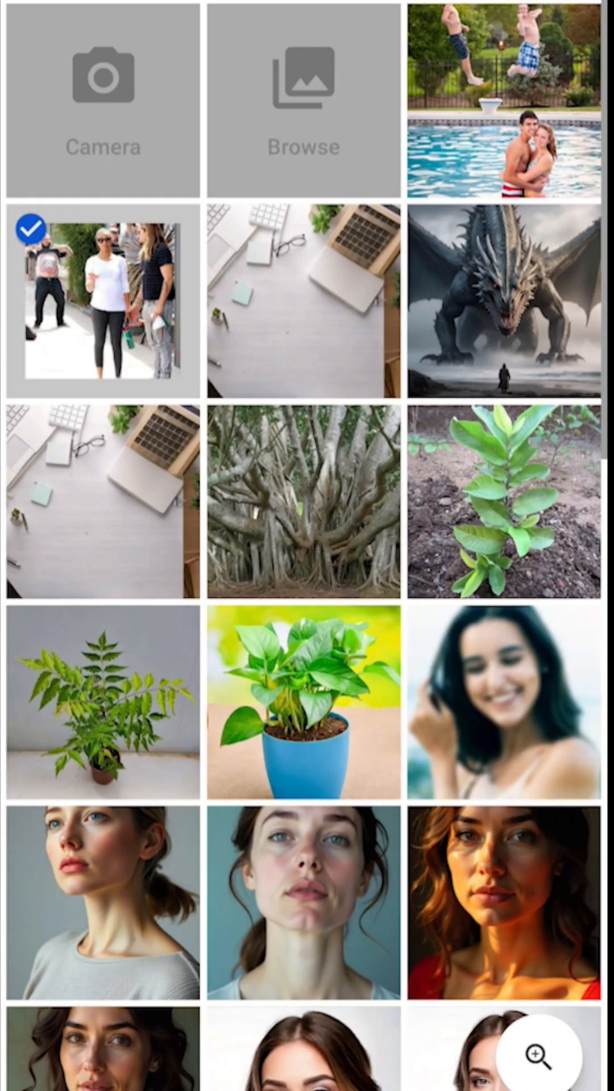
click(102, 302)
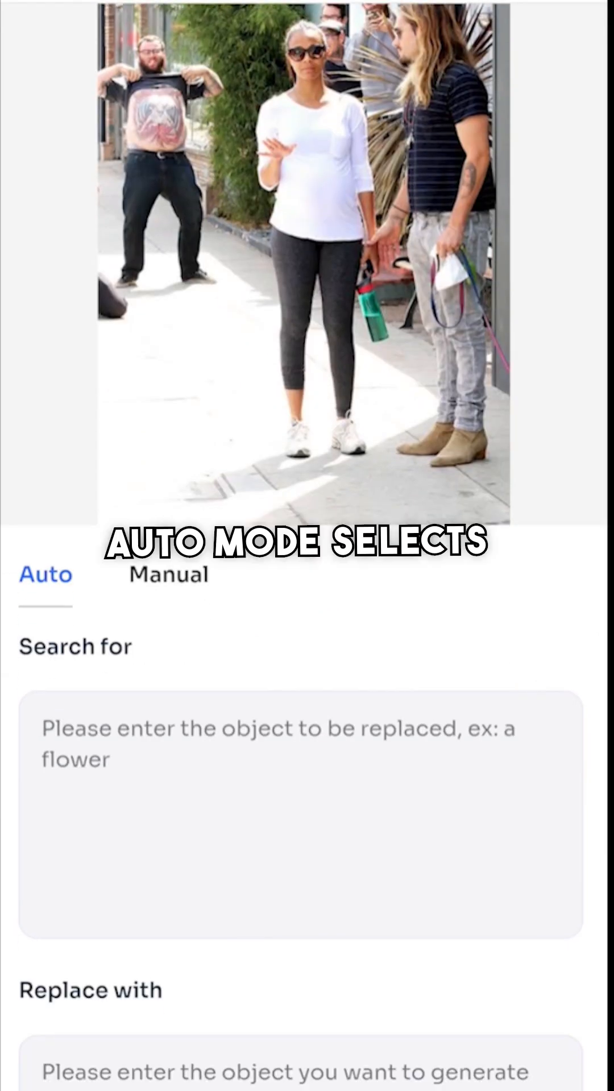
Step: Generate a replacement with 'Bottle' as the search object and 'Bag' as the new object
text(Bott)
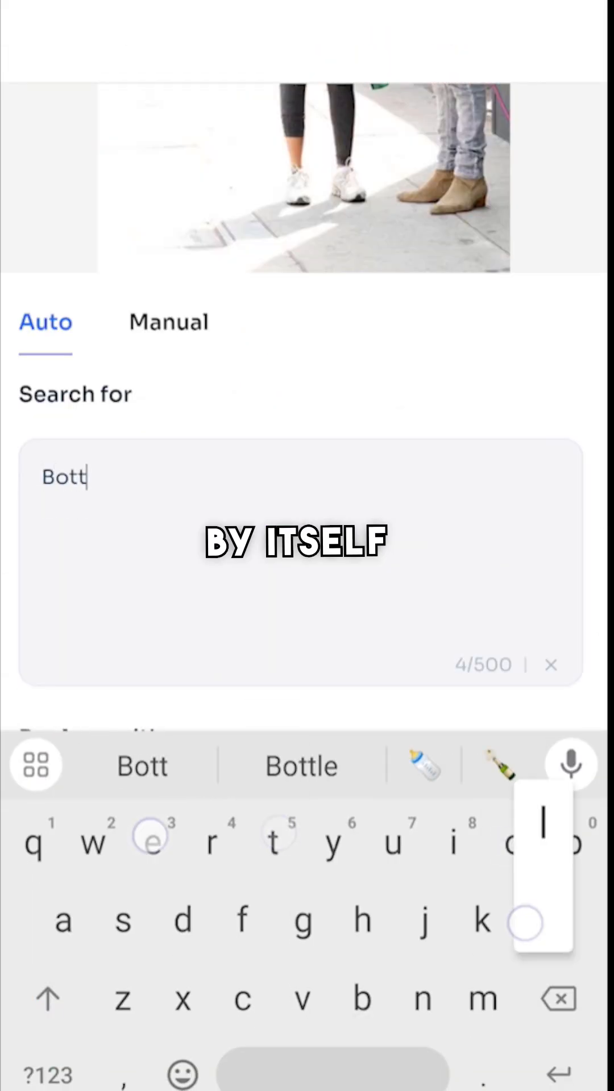
click(300, 765)
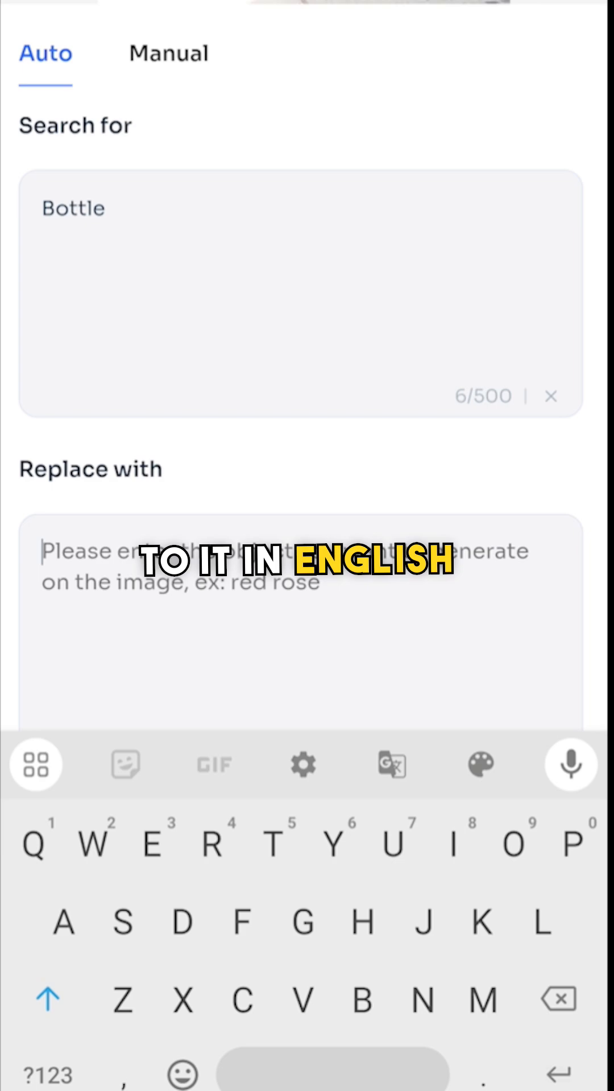
text(Bag)
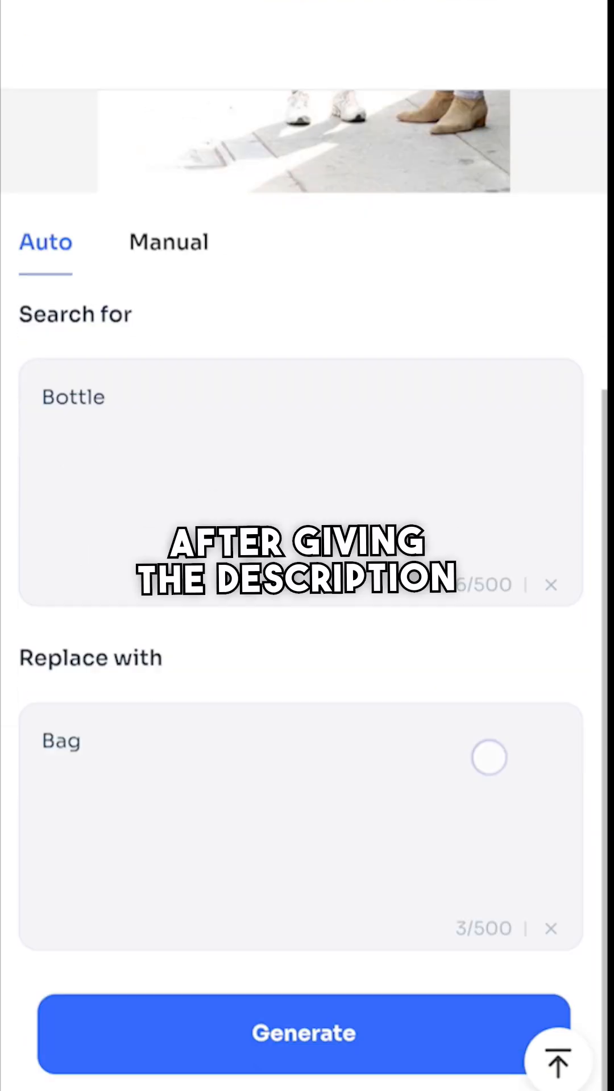
click(302, 1032)
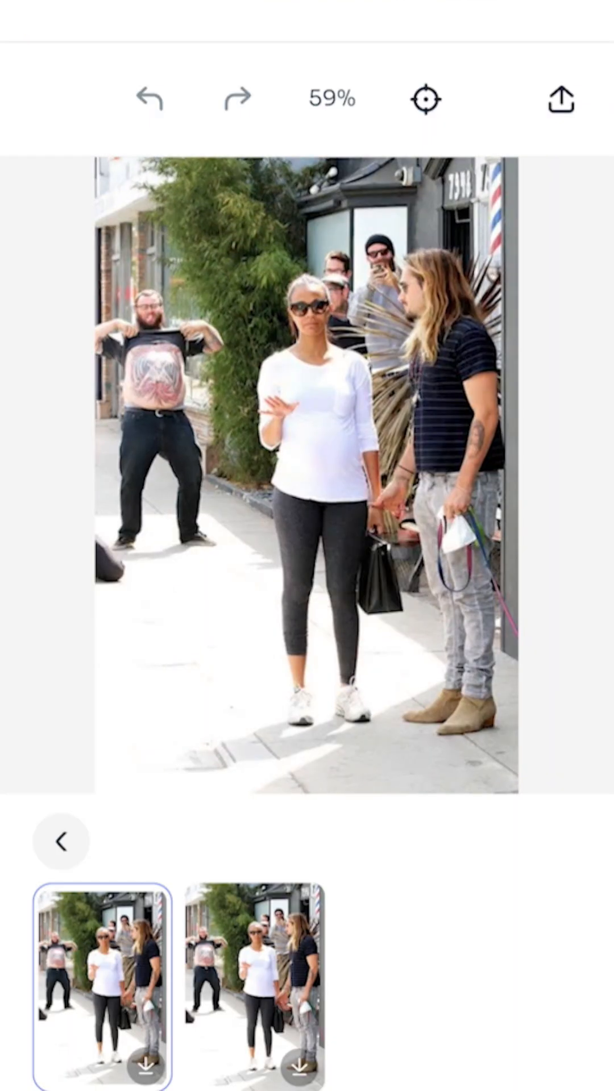
scroll(down, 3)
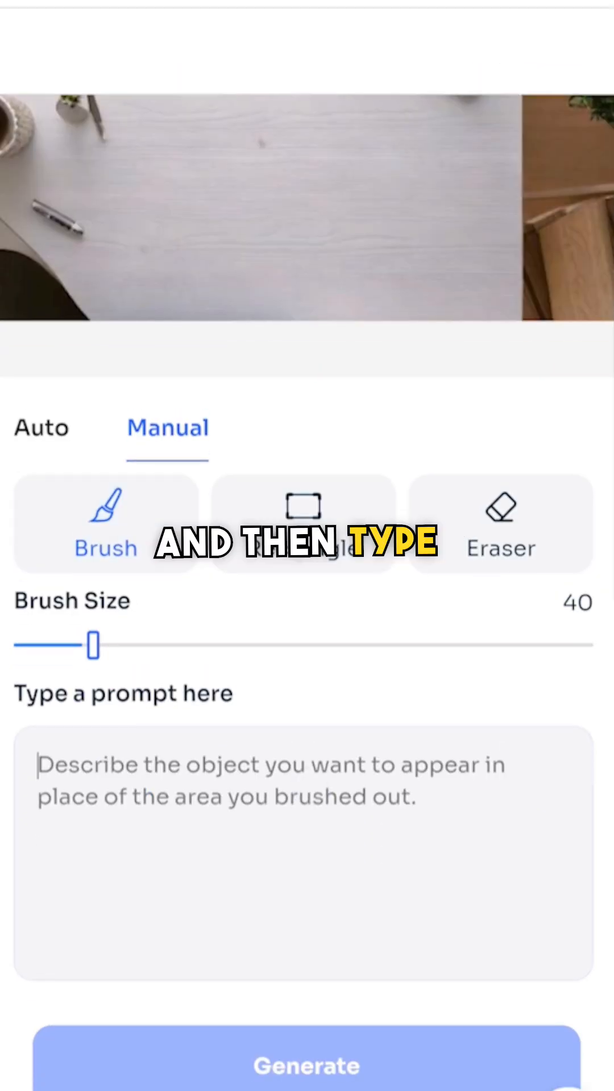
Step: Describe the replacement object for the brushed-out area of the desk photo
click(306, 1065)
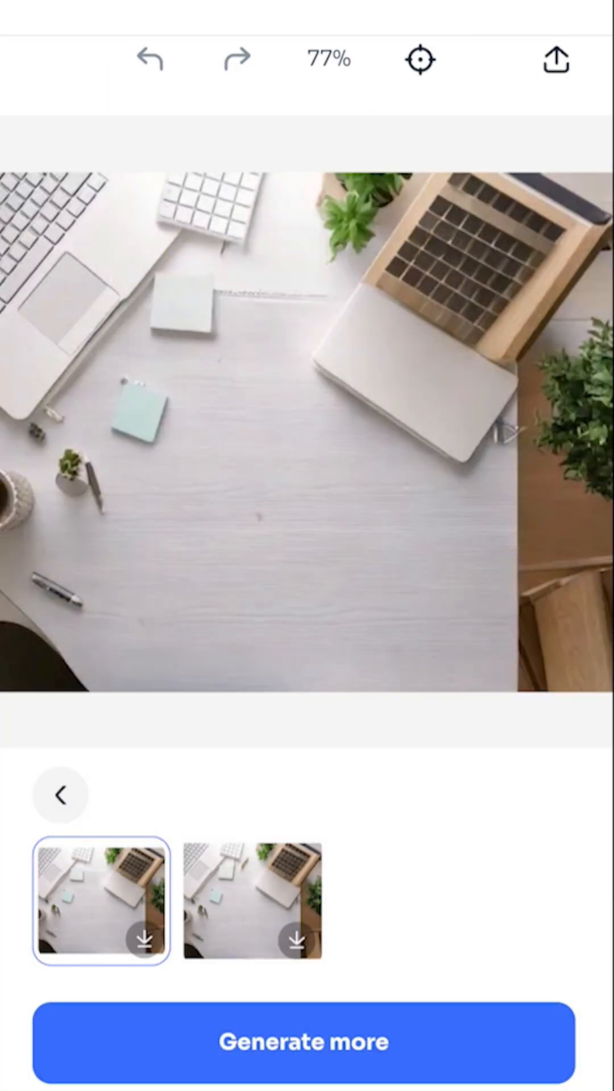
Step: Leave the editor and browse the YouTube channel's Shorts list
click(251, 902)
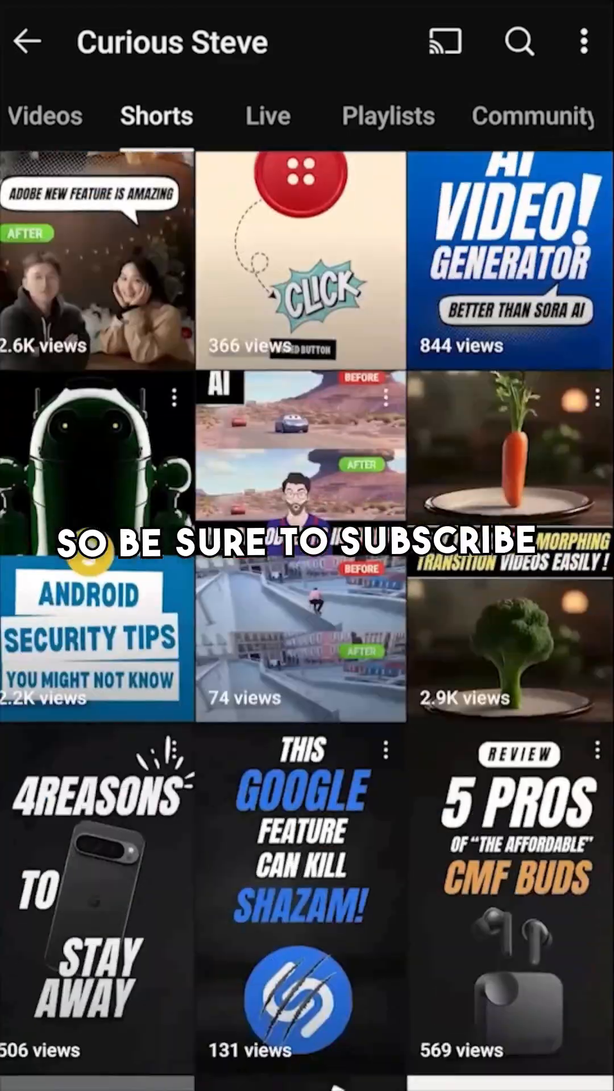
scroll(down, 3)
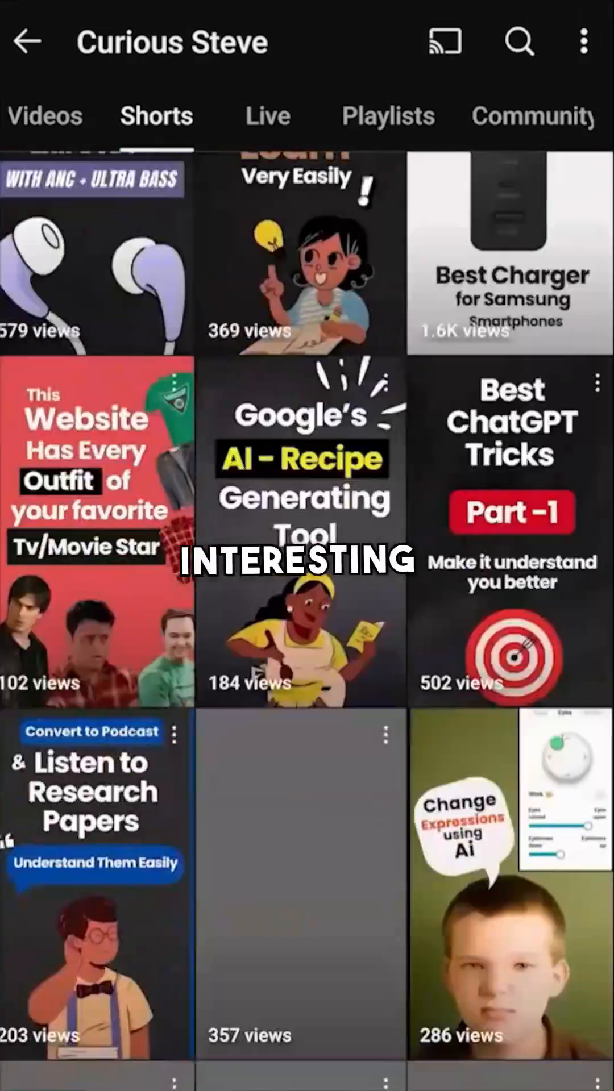